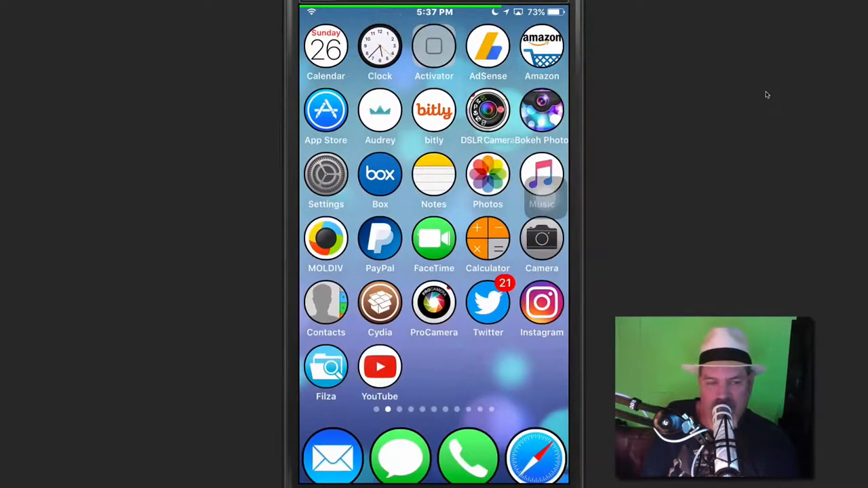
Step: Launch Notes from the home screen onto the note with the Bobby Movie links
click(541, 175)
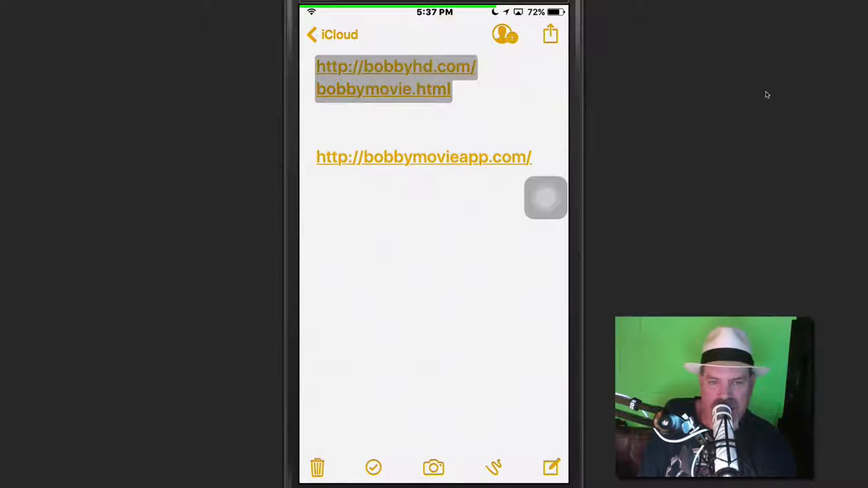
Step: Follow the bobbyhd.com link into Safari and start the INSTALL BOBBYMOVIE download
click(396, 66)
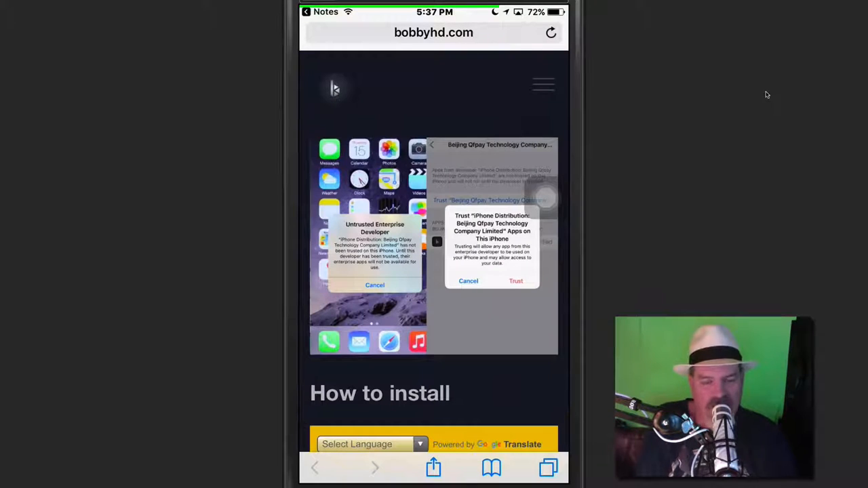
scroll(down, 3)
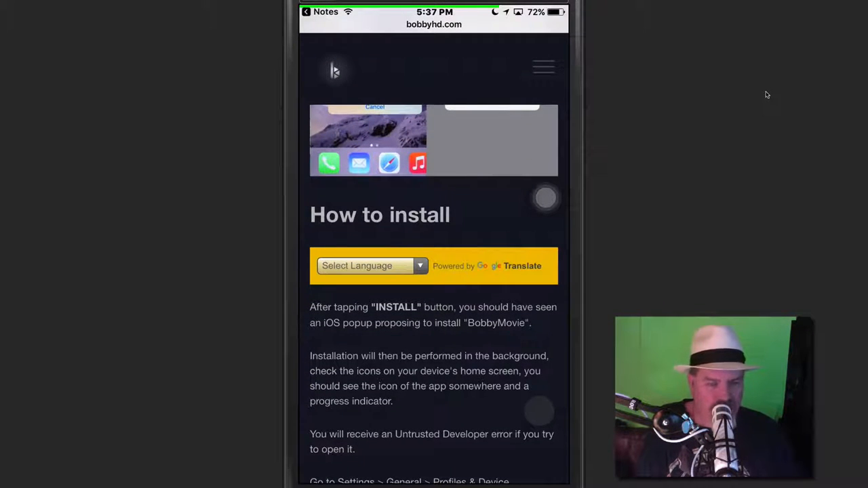
scroll(down, 3)
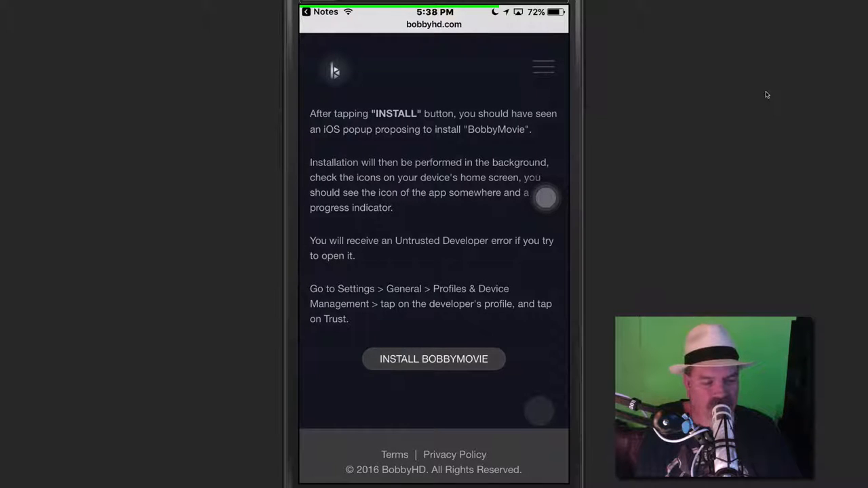
click(434, 358)
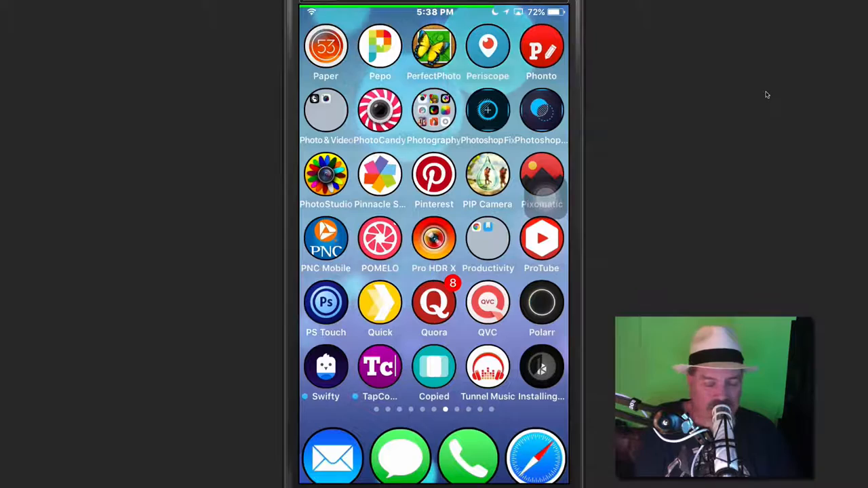
Step: Back out of the TweakBox profile to General and reach Profiles & Device Management
scroll(left, 3)
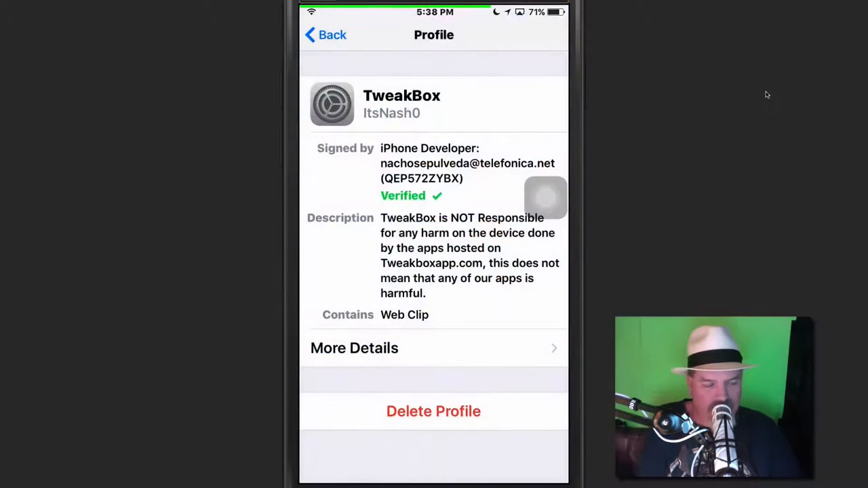
click(327, 35)
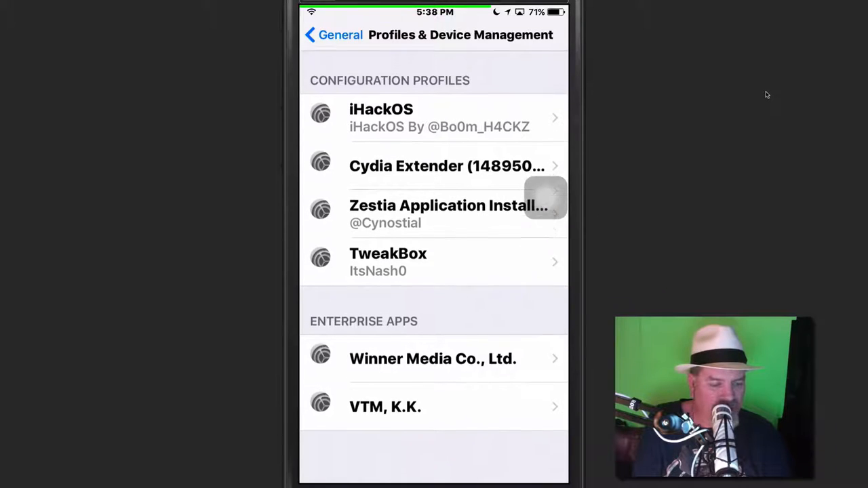
click(334, 35)
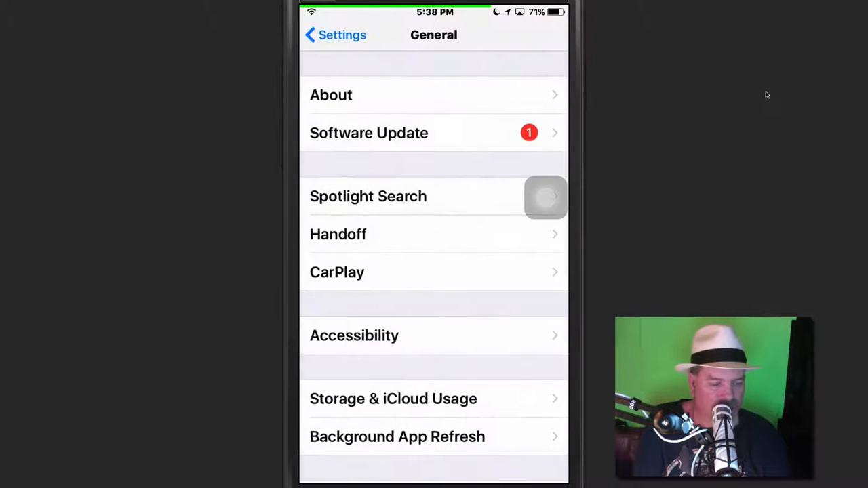
scroll(down, 3)
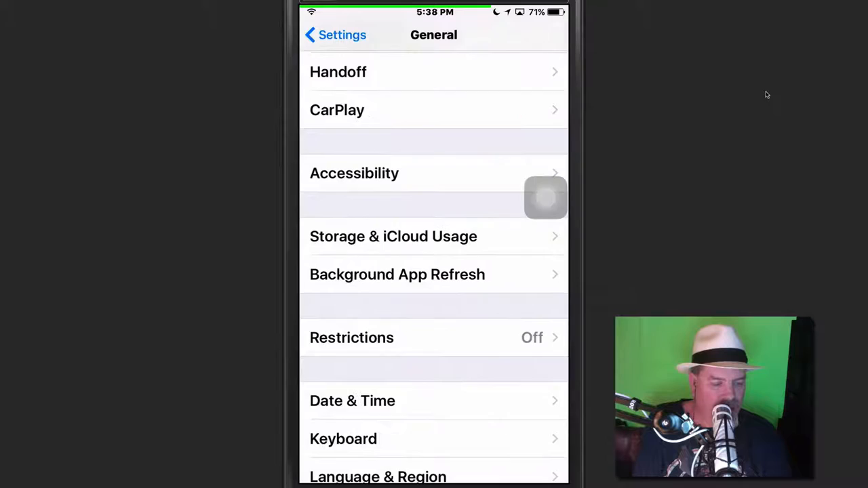
scroll(down, 3)
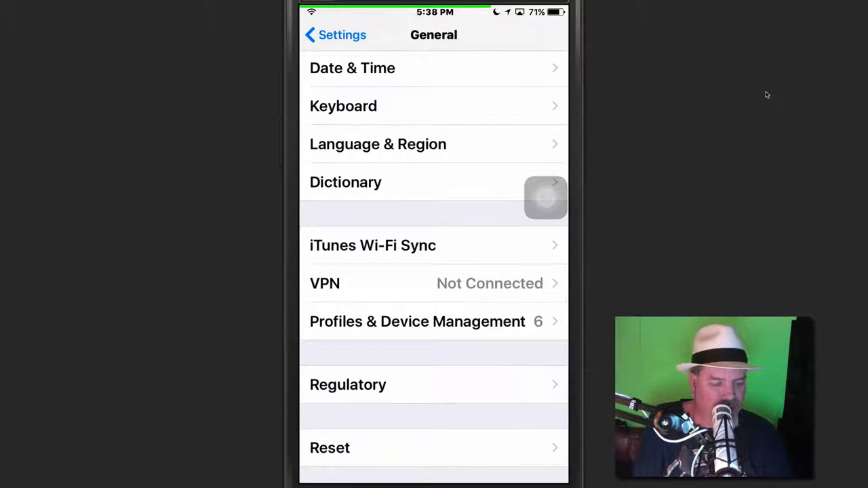
click(417, 321)
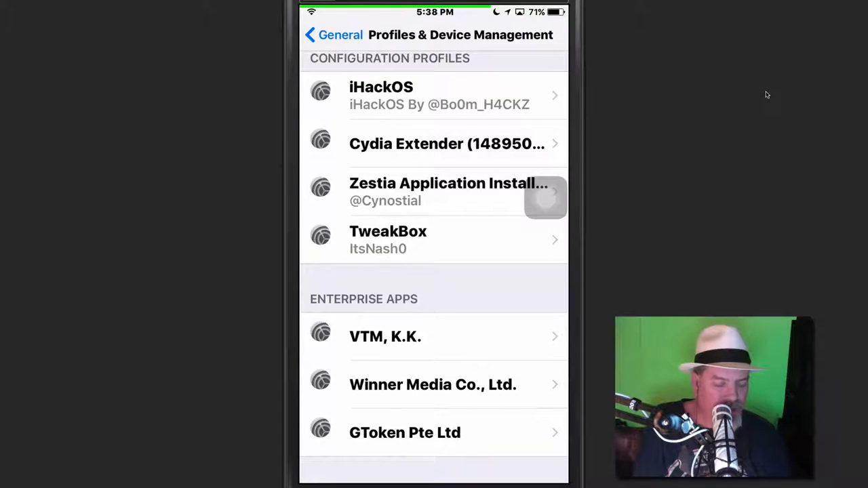
Step: Trust GToken Pte Ltd so Bobby Movie is verified, then return to the home screen
click(404, 433)
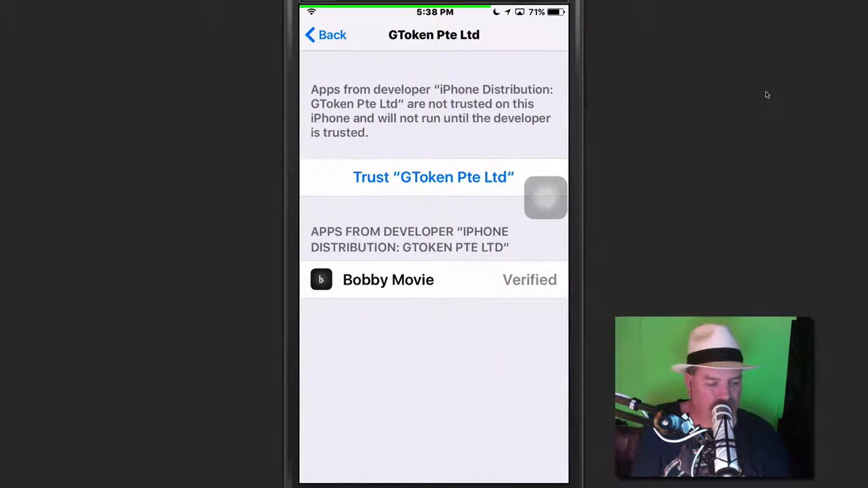
click(433, 177)
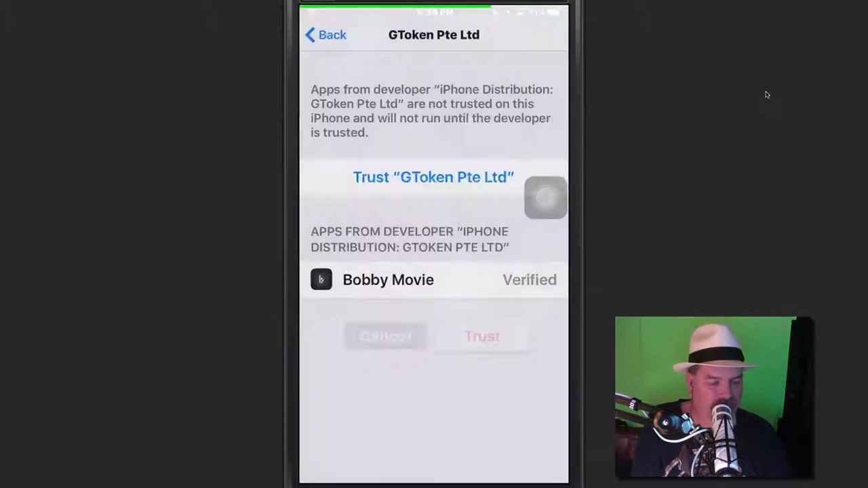
click(482, 337)
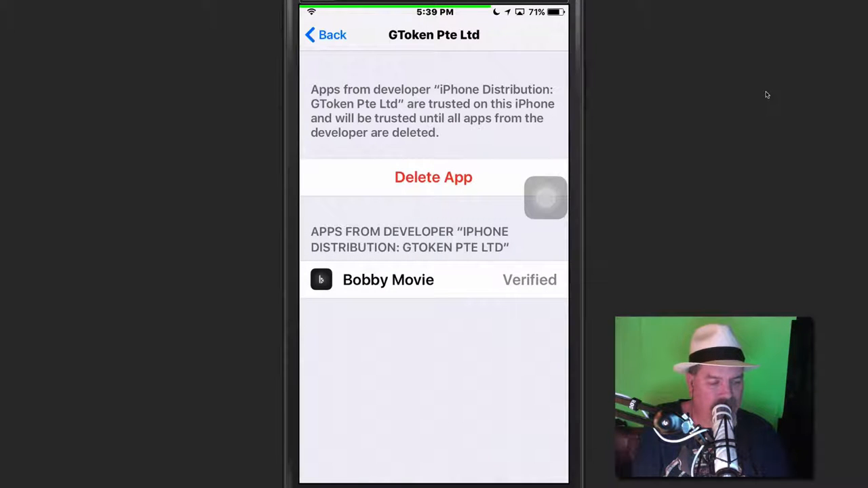
click(325, 36)
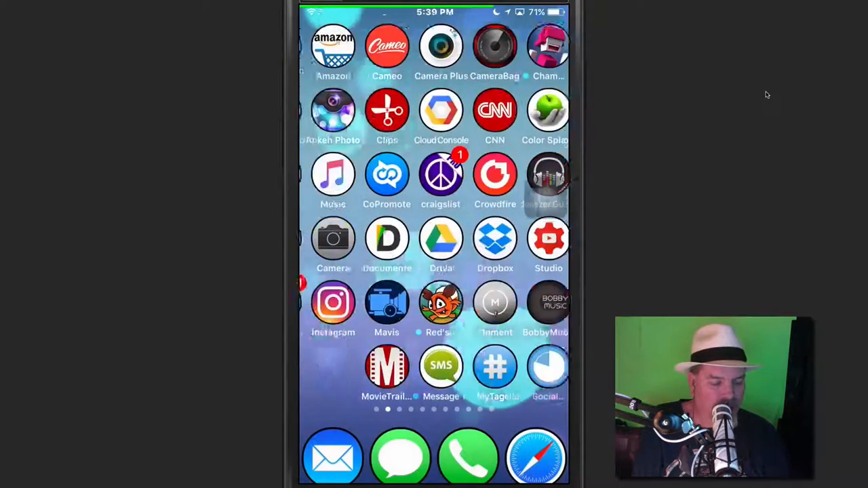
Step: Swipe to the home screen page with Bobby Movie and launch it
scroll(left, 3)
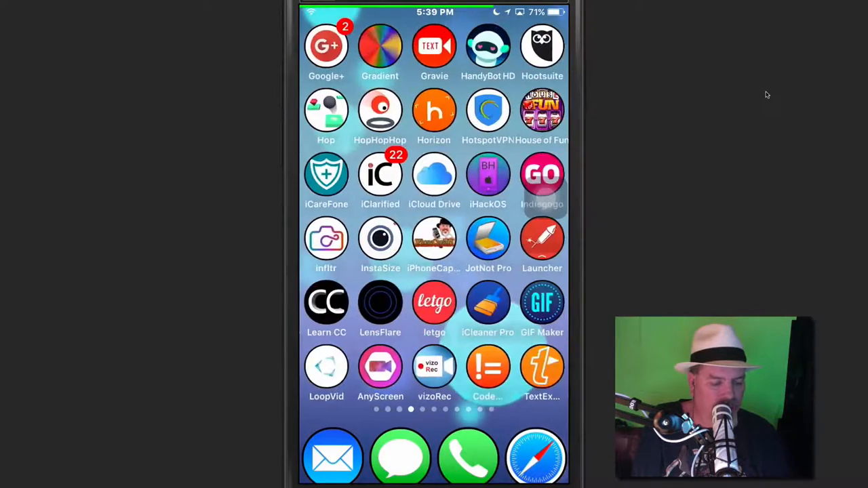
scroll(left, 3)
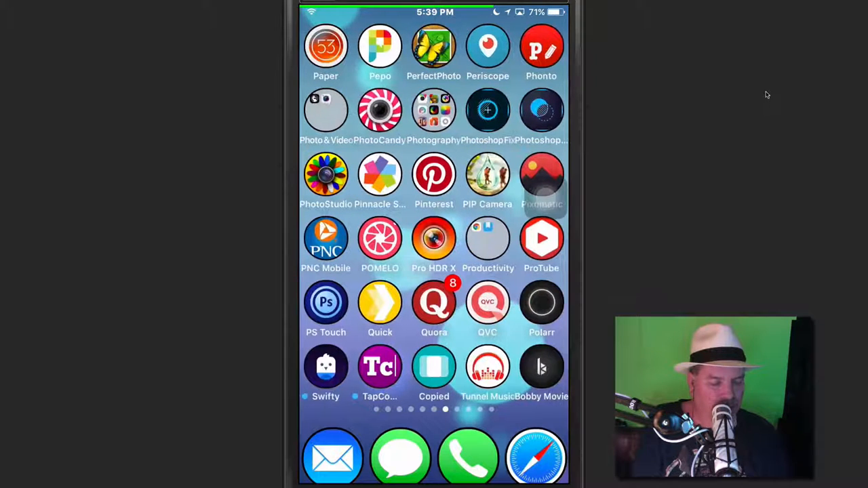
click(541, 368)
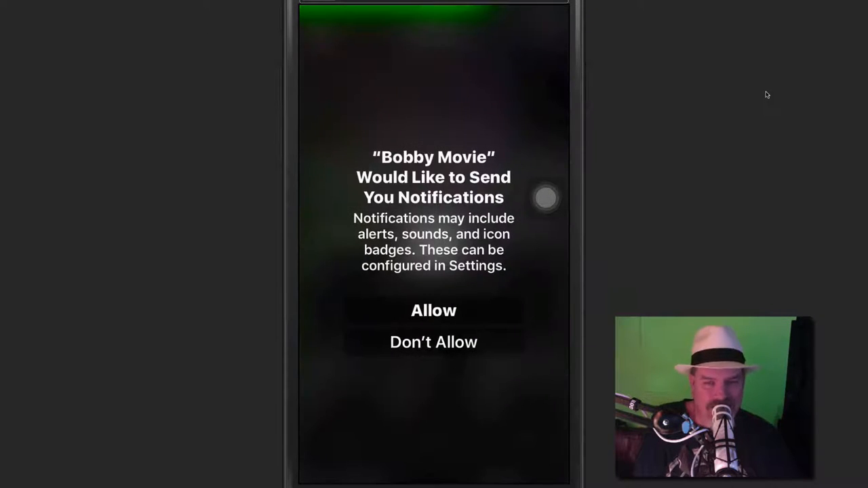
Step: Answer the notifications prompt and reach Bobby Movie's Top Picks catalog
click(432, 310)
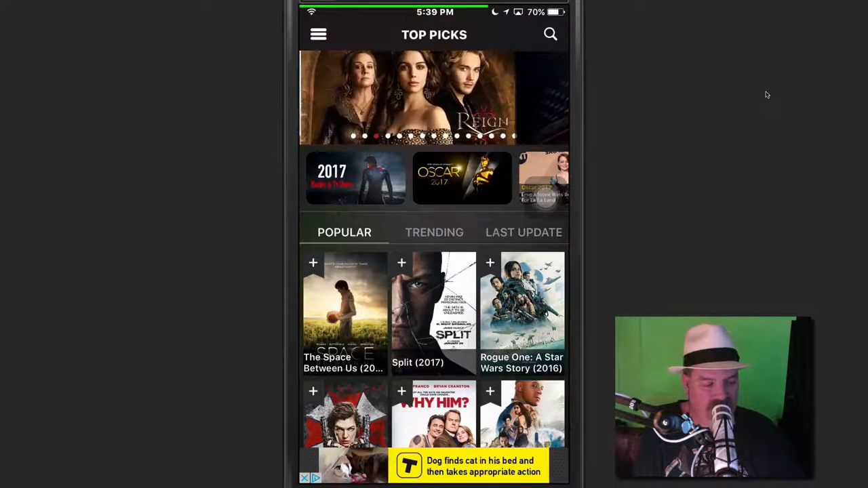
click(344, 312)
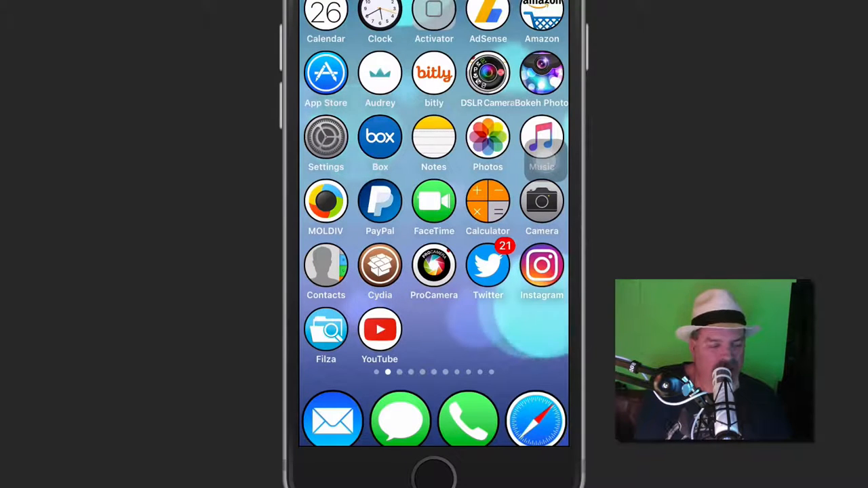
Step: Show the Bobby Movie site in Safari down to its BobbyHD and BobbyMovie download buttons
click(434, 144)
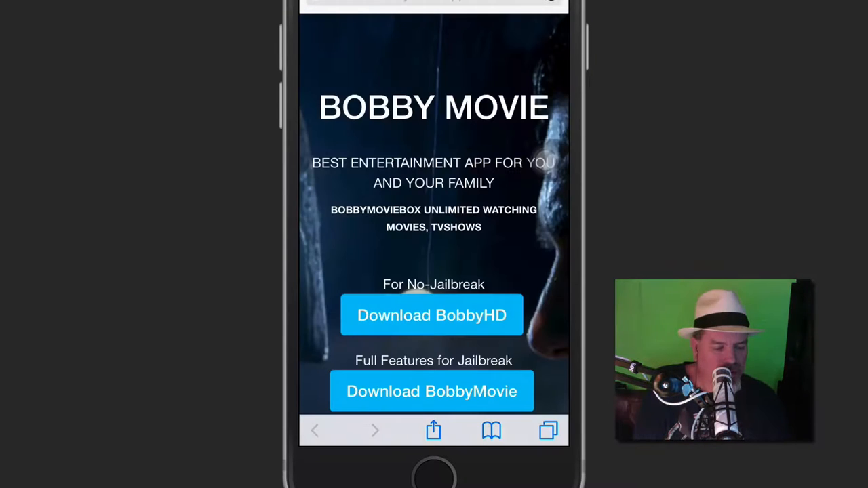
scroll(down, 3)
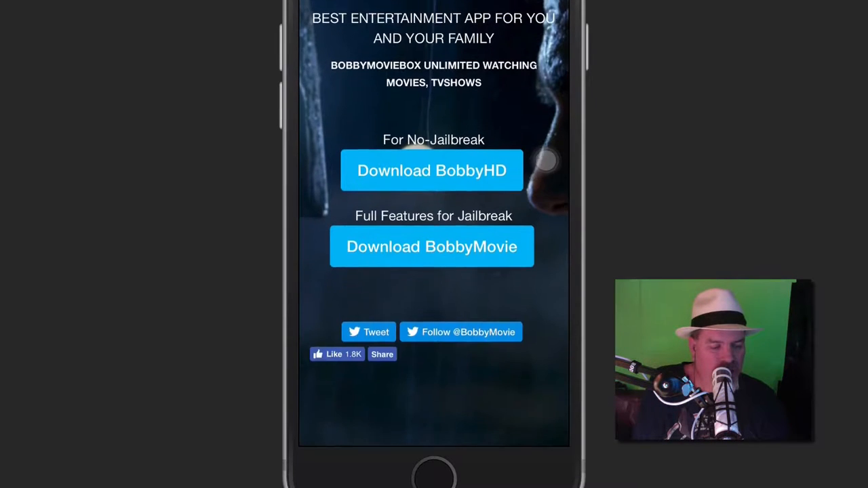